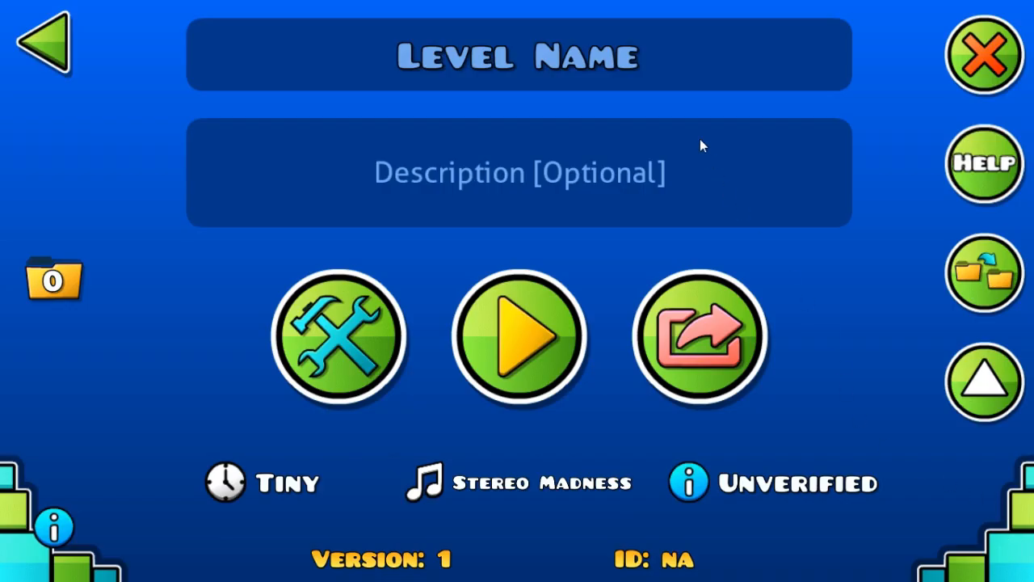
Step: Enter 'CUSTOM SPIKES' as the new level's name
click(517, 55)
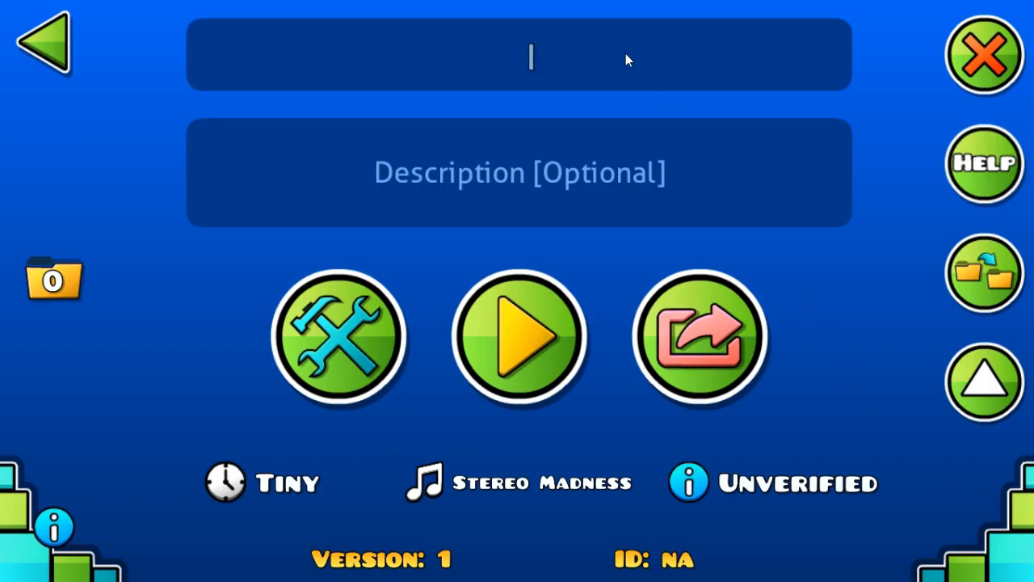
text(CUSTOM)
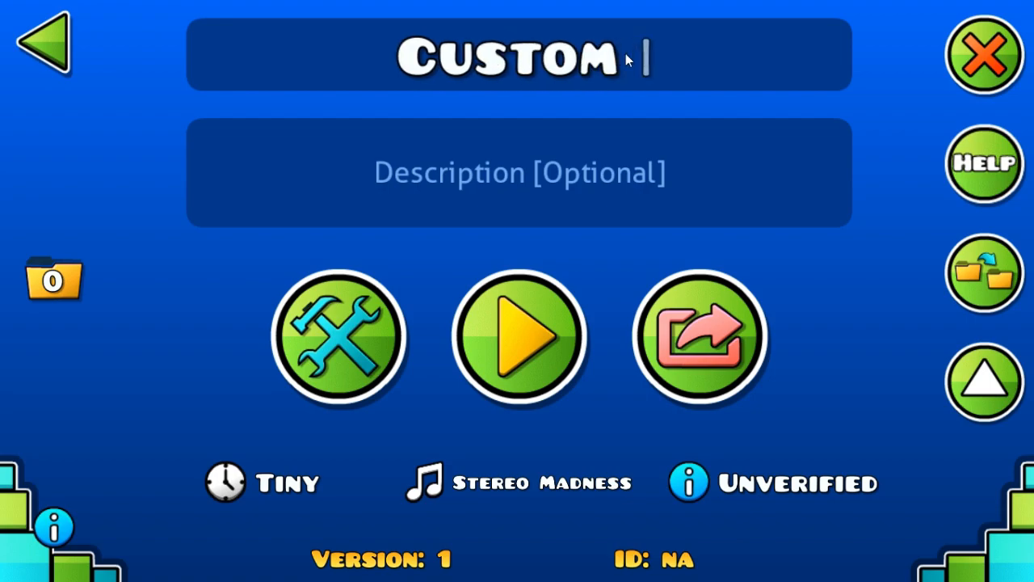
text(SPIKES)
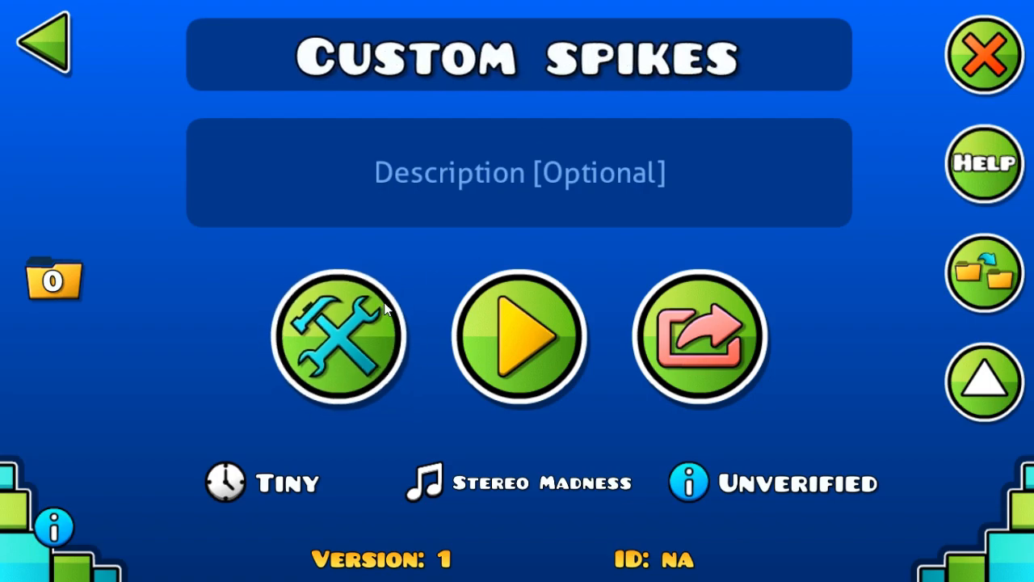
Step: Enter the level editor, review the level settings and close them with OK
click(338, 338)
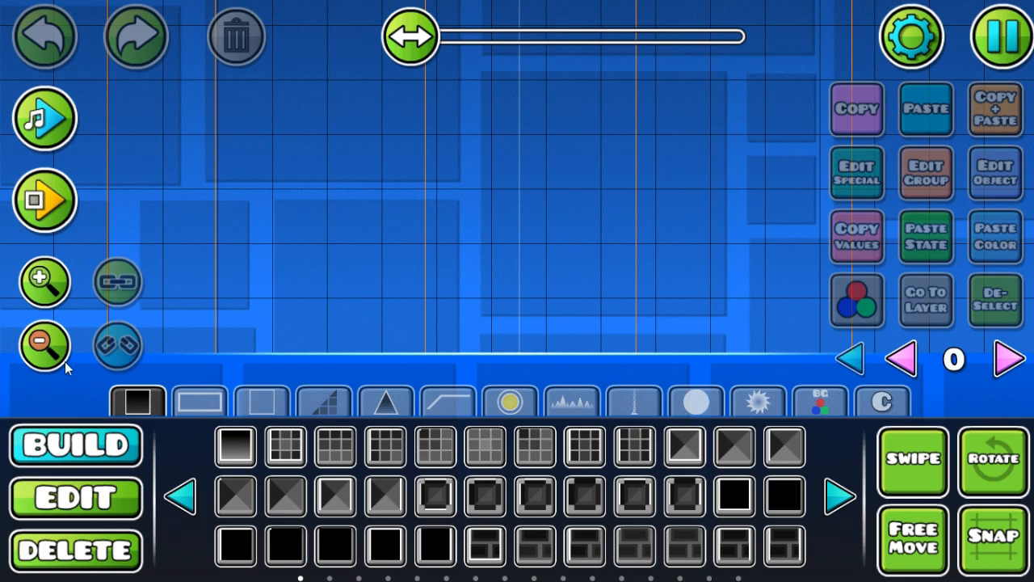
click(912, 37)
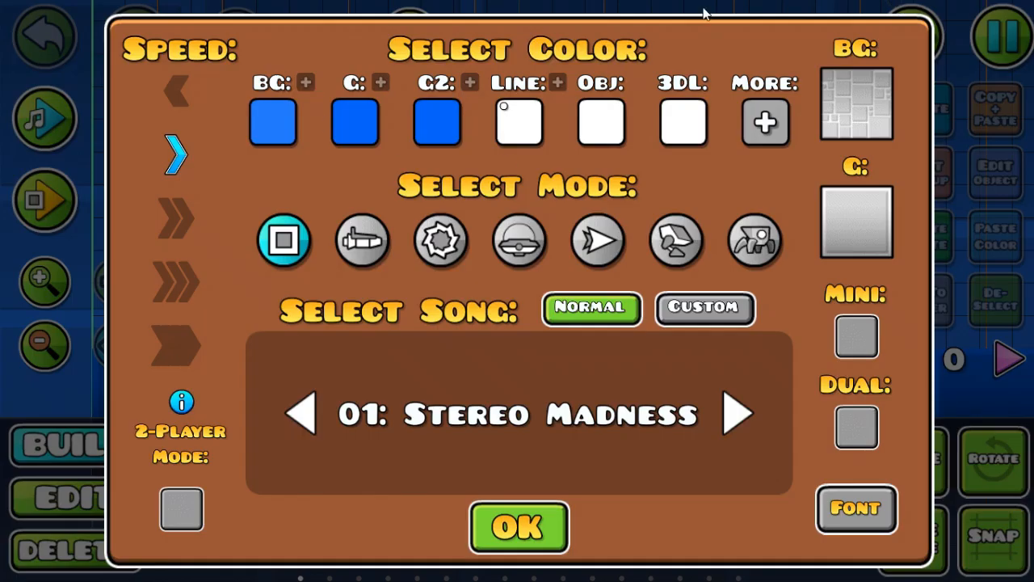
click(517, 526)
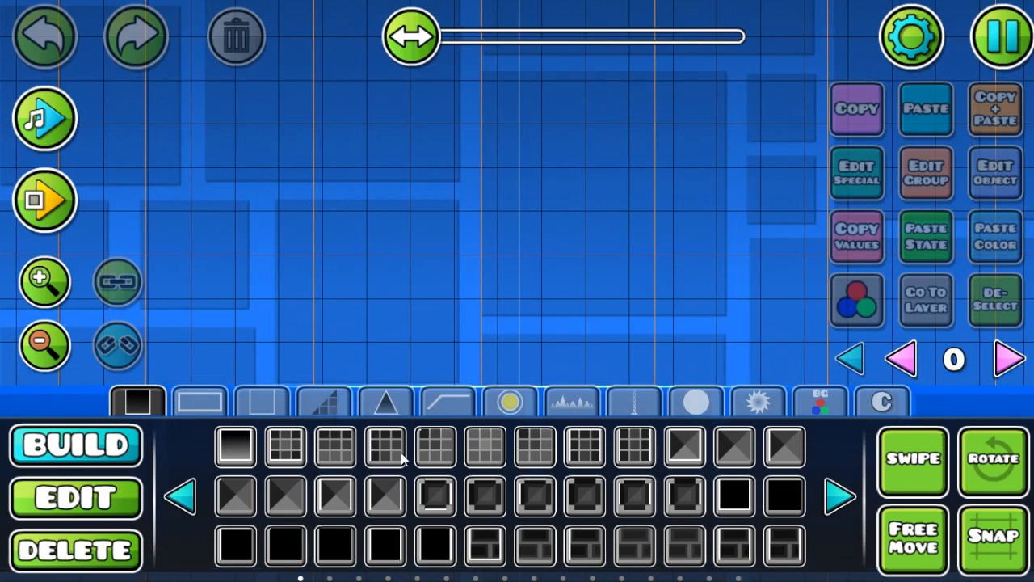
Step: Place a black spike, add a round deco dot inside it and confirm the dot's layer settings
click(386, 401)
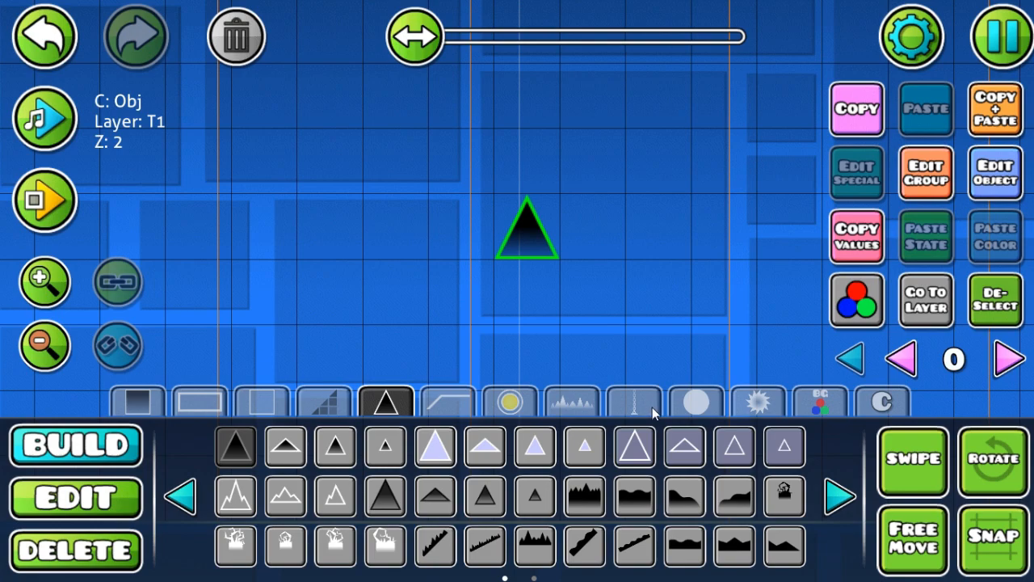
click(634, 401)
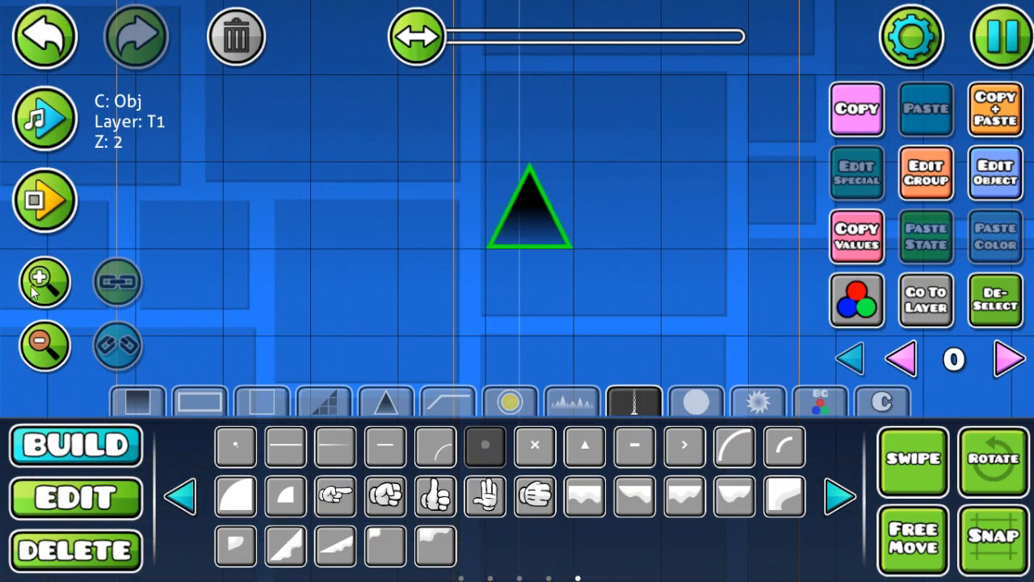
click(46, 281)
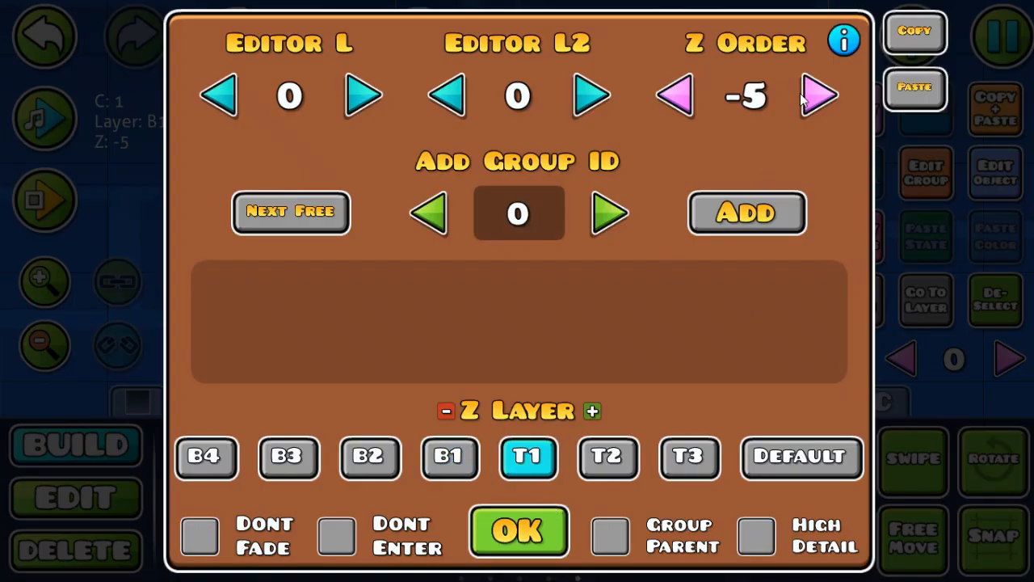
click(517, 530)
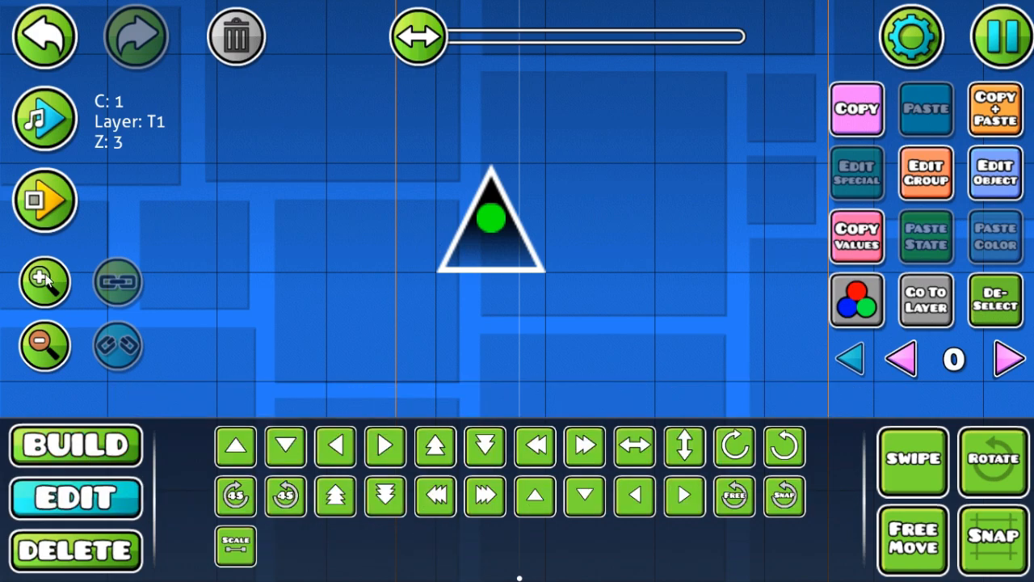
mouse_move(52, 275)
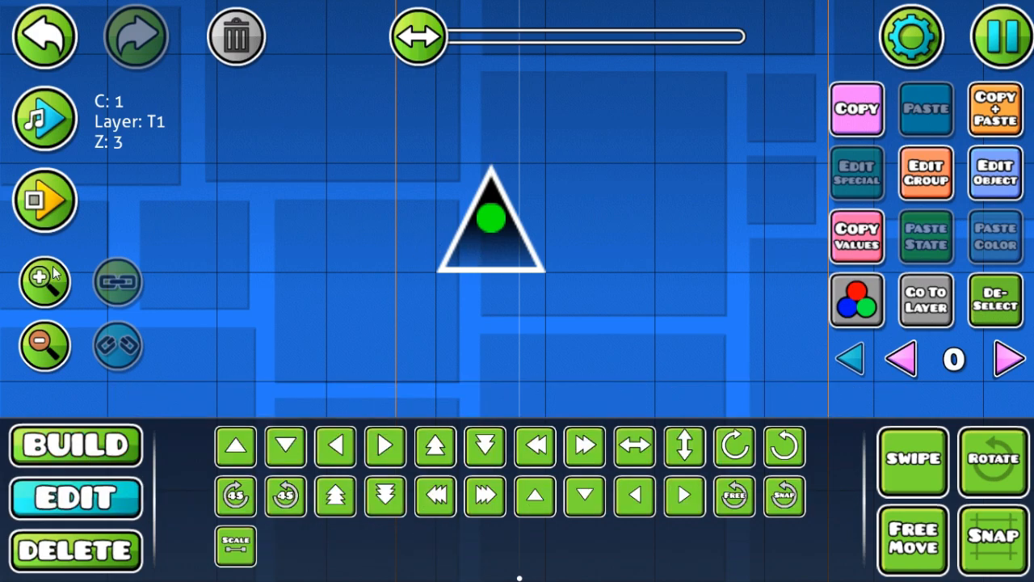
Step: Move a dot to the spike's tip and copied dots onto its bottom-left and bottom-right corners
click(236, 446)
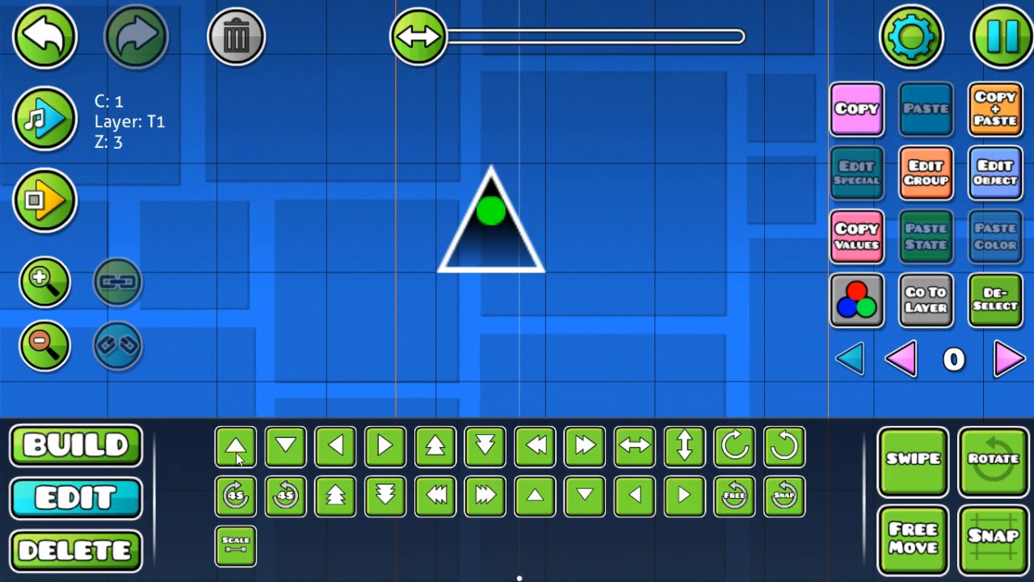
click(236, 446)
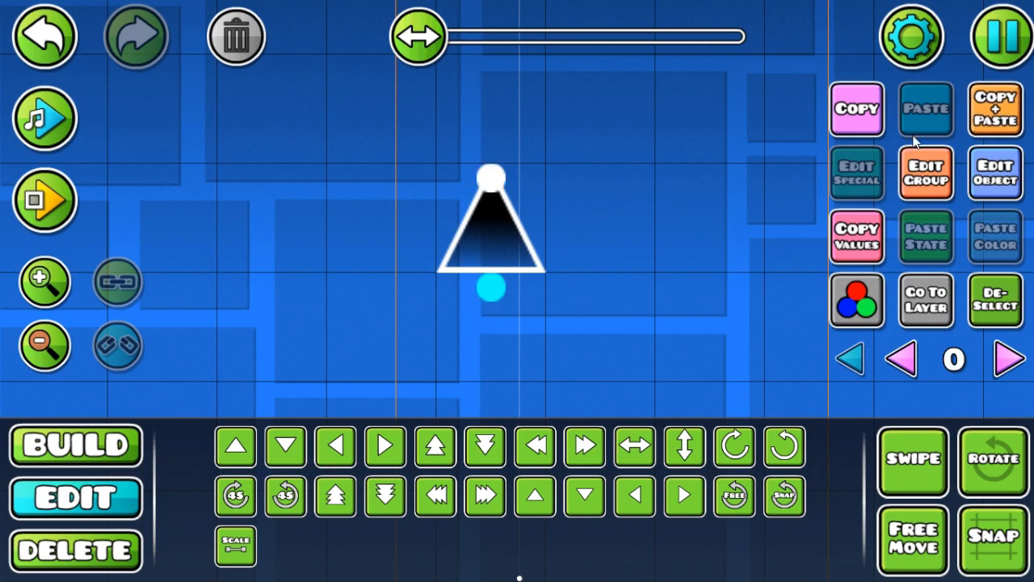
click(236, 446)
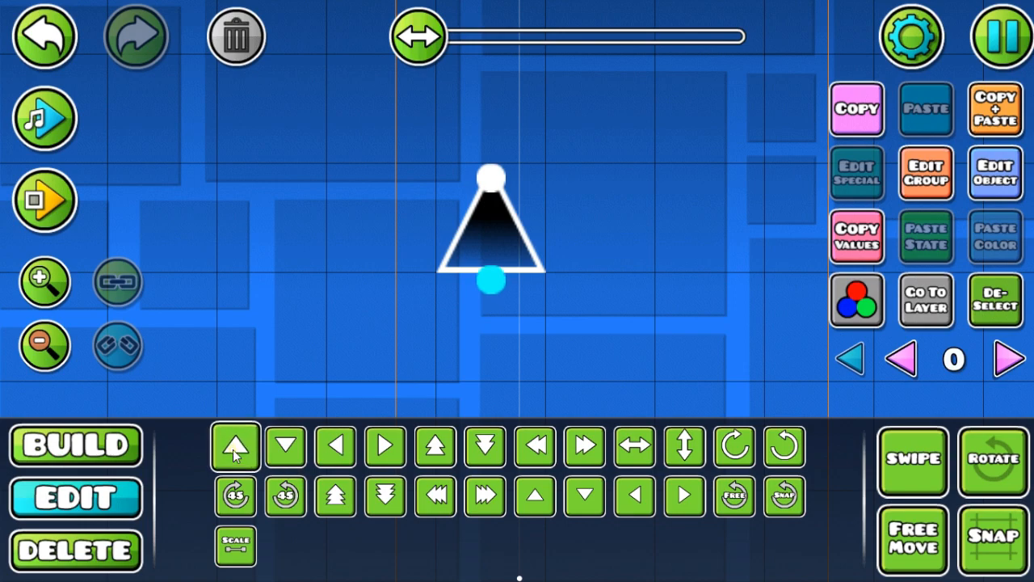
click(236, 446)
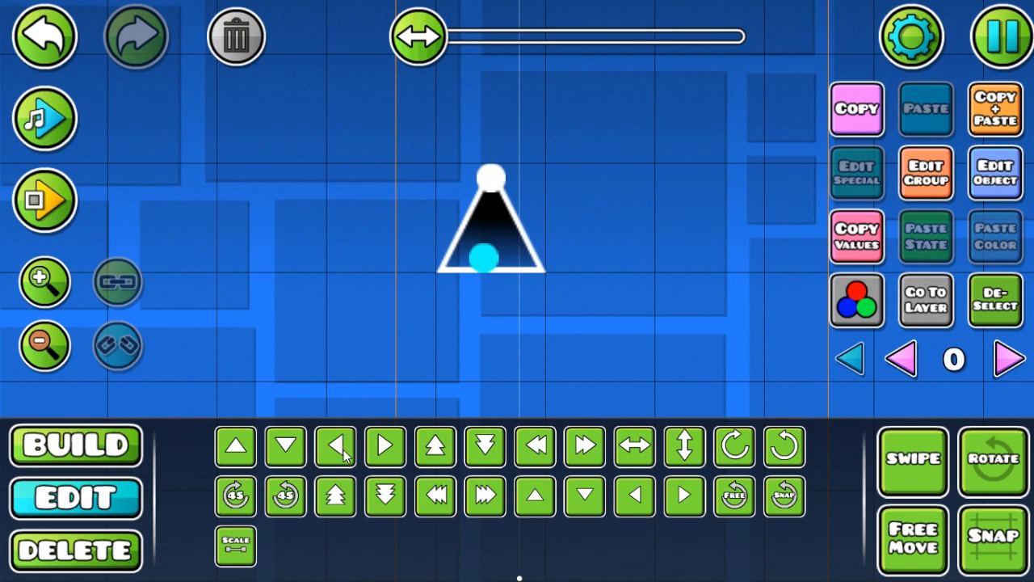
click(333, 446)
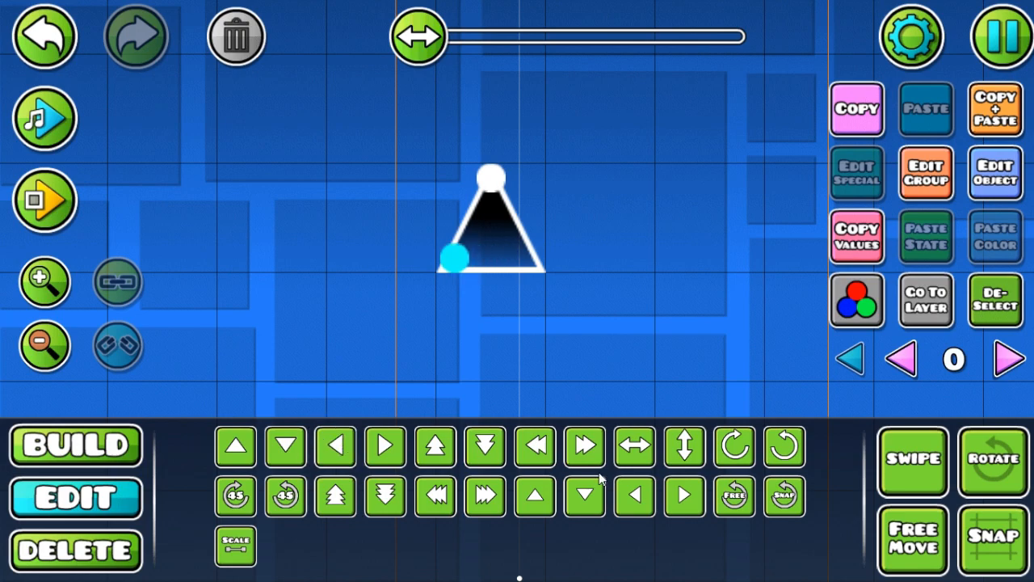
click(633, 495)
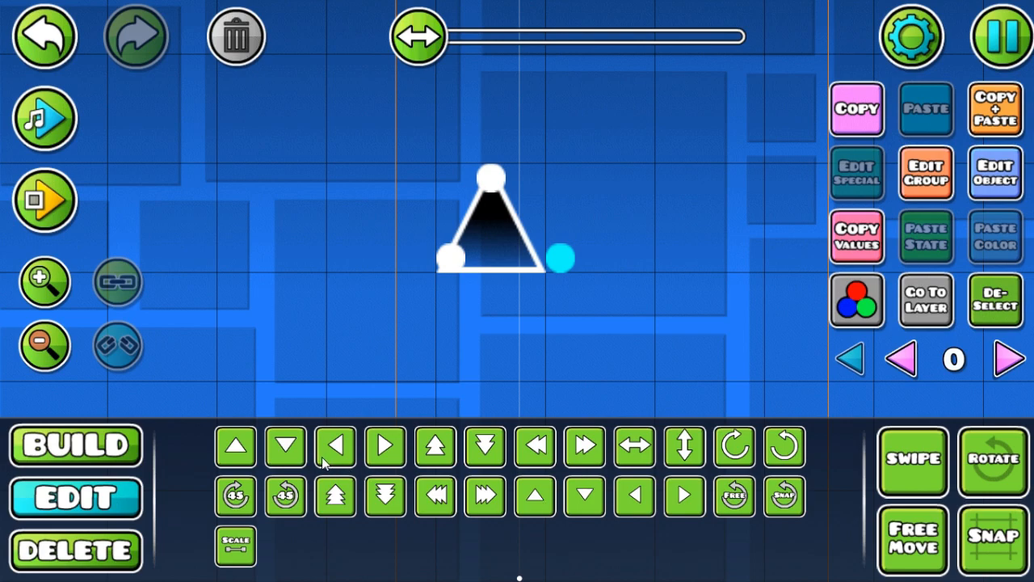
click(334, 446)
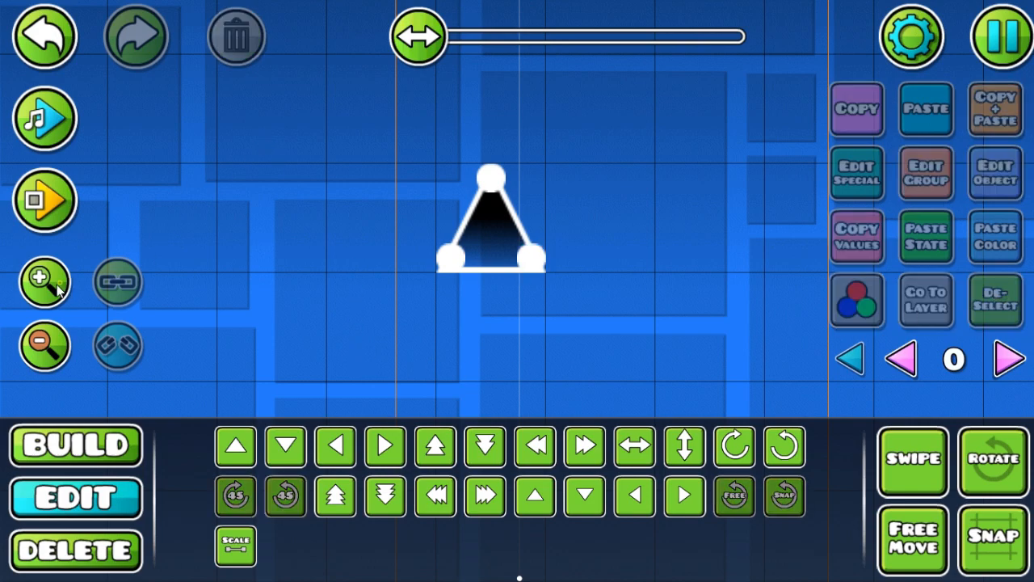
mouse_move(662, 184)
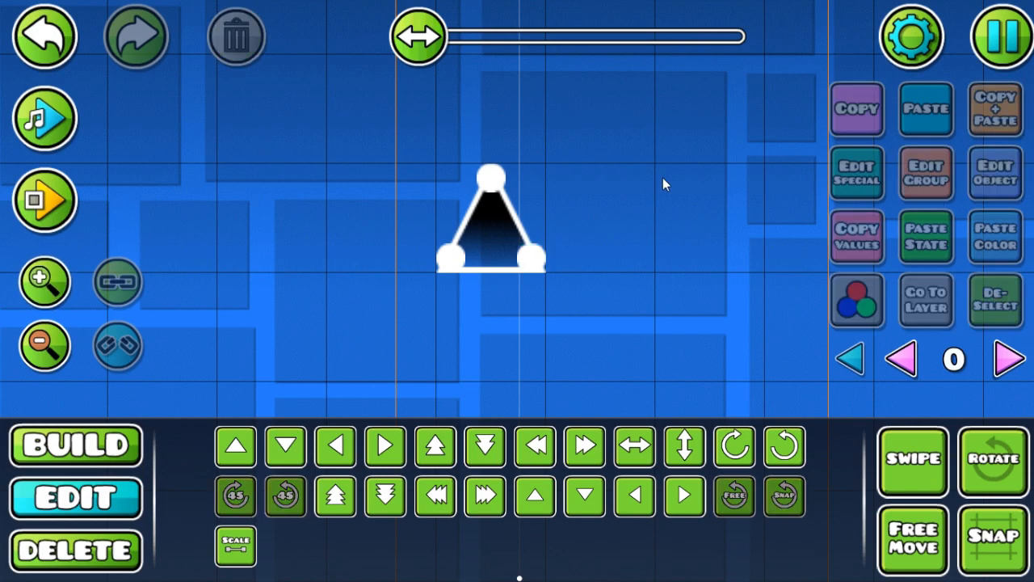
Step: Lay dot-line pieces along the spike's base and add a spare line piece beside it
click(491, 235)
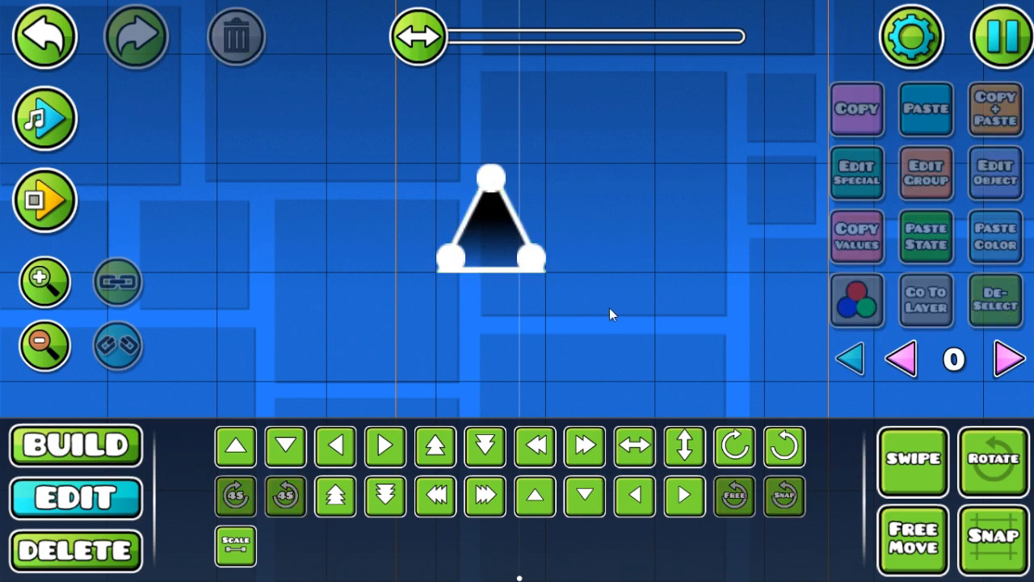
mouse_move(453, 261)
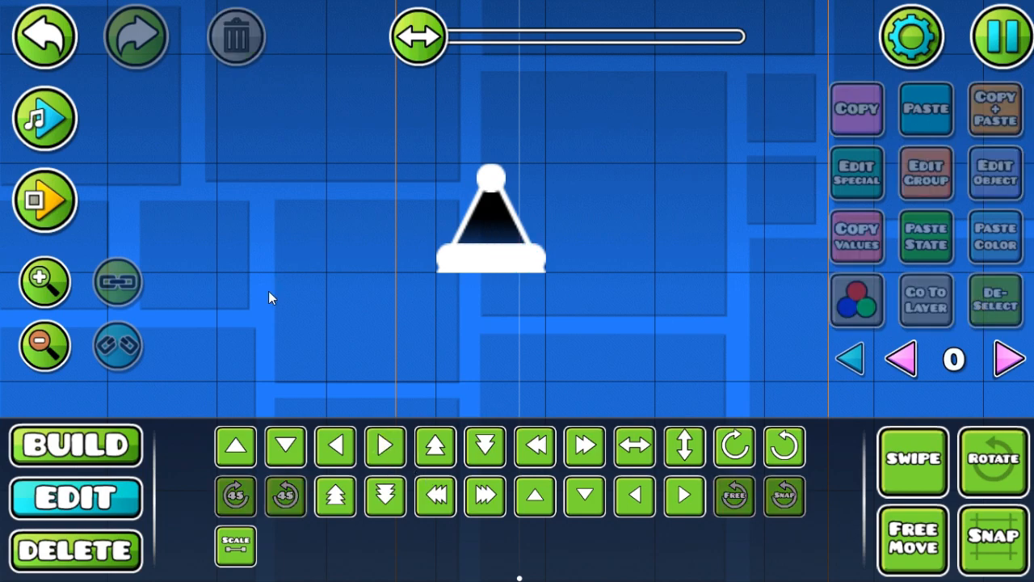
click(911, 459)
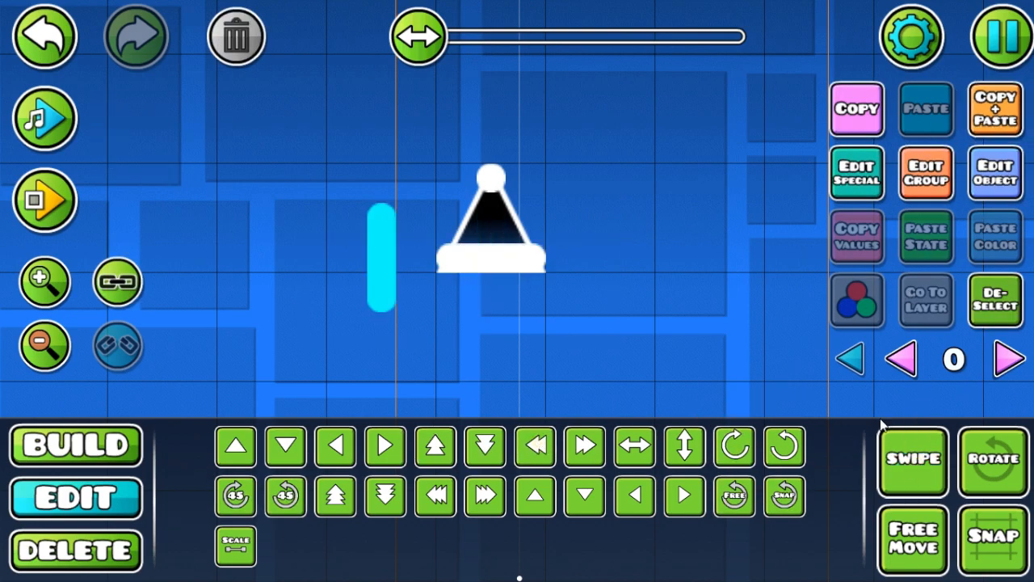
Step: Rotate the spare line onto the spike's left edge and nudge it from base to tip
click(992, 459)
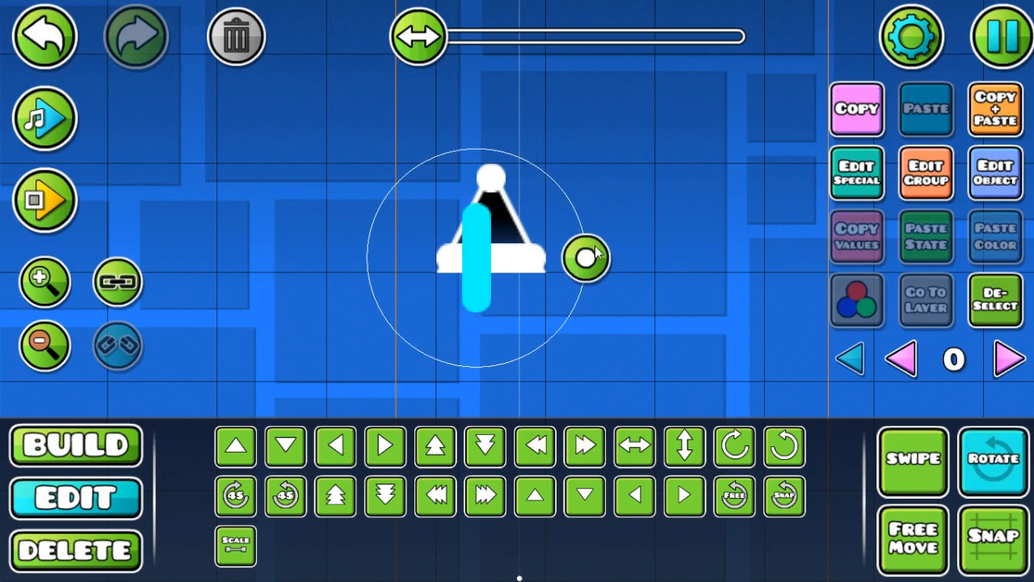
drag(585, 258, 588, 272)
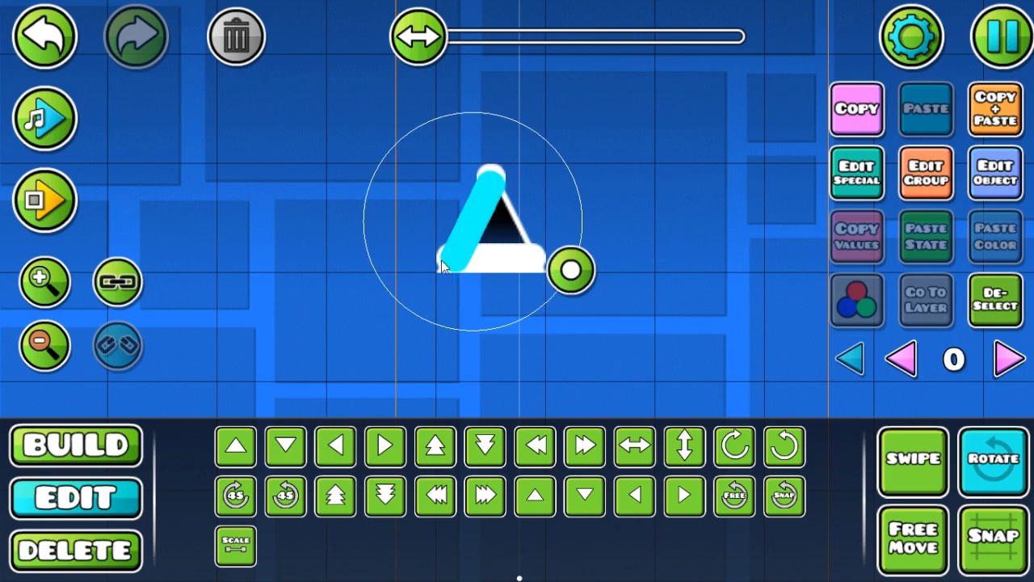
mouse_move(646, 430)
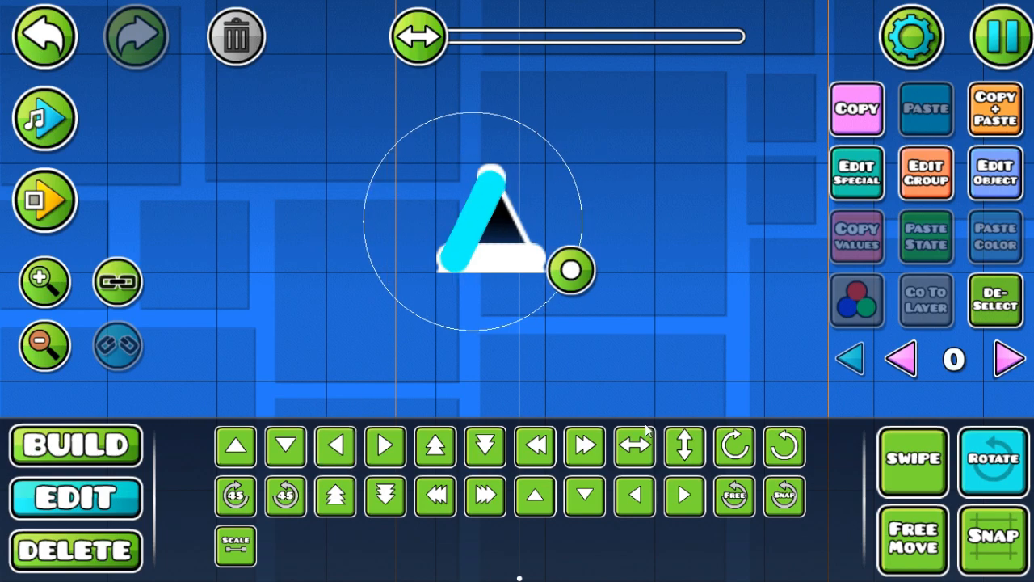
click(436, 445)
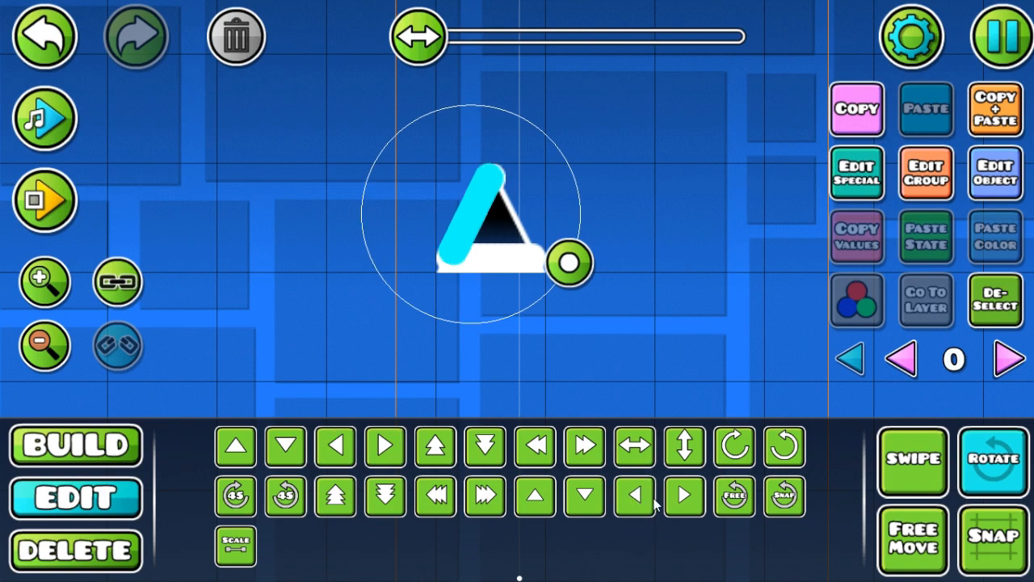
click(995, 300)
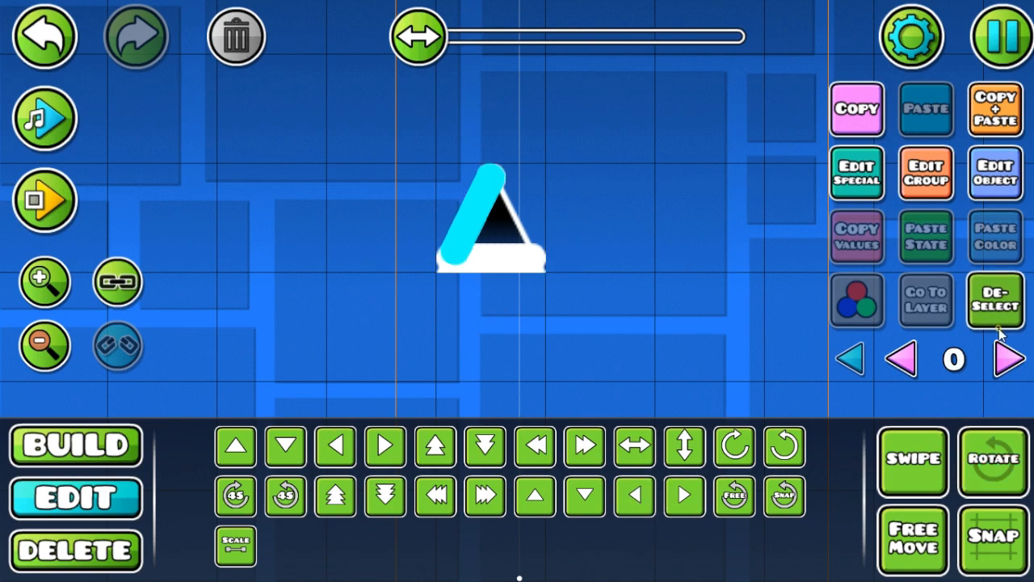
click(994, 299)
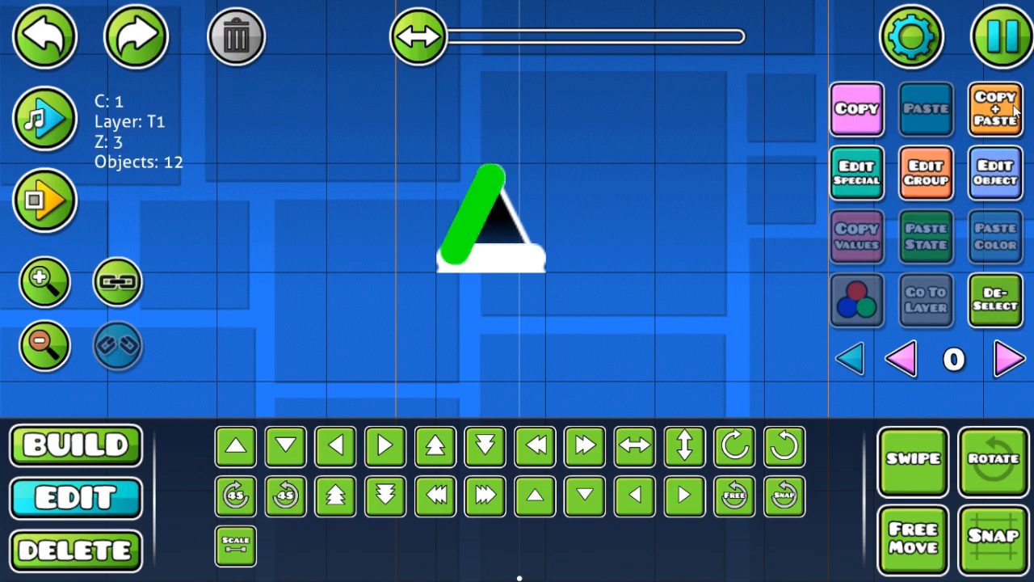
Step: Copy the slanted line onto the right edge and return to Edit mode with the outline selected
click(633, 446)
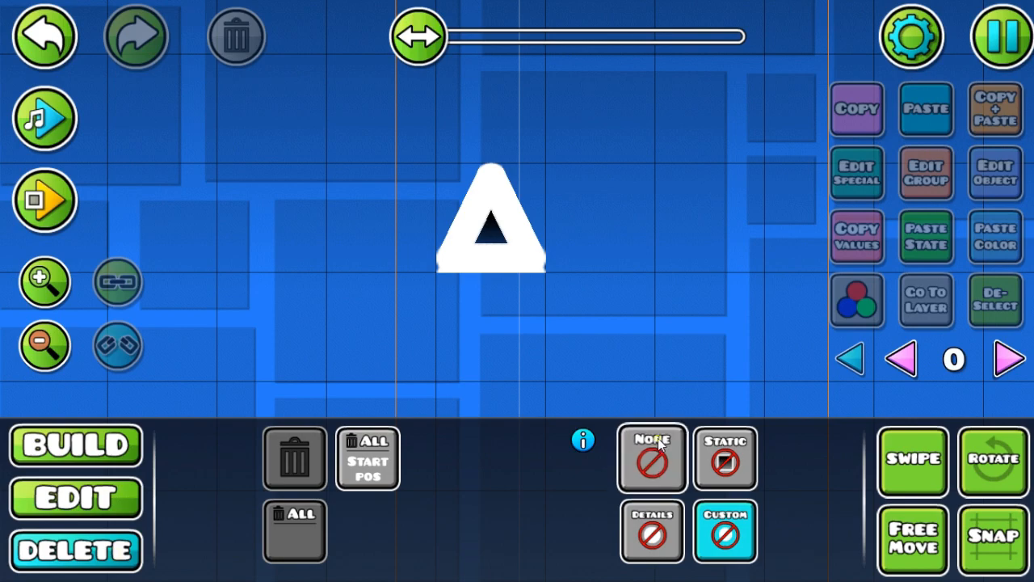
click(491, 235)
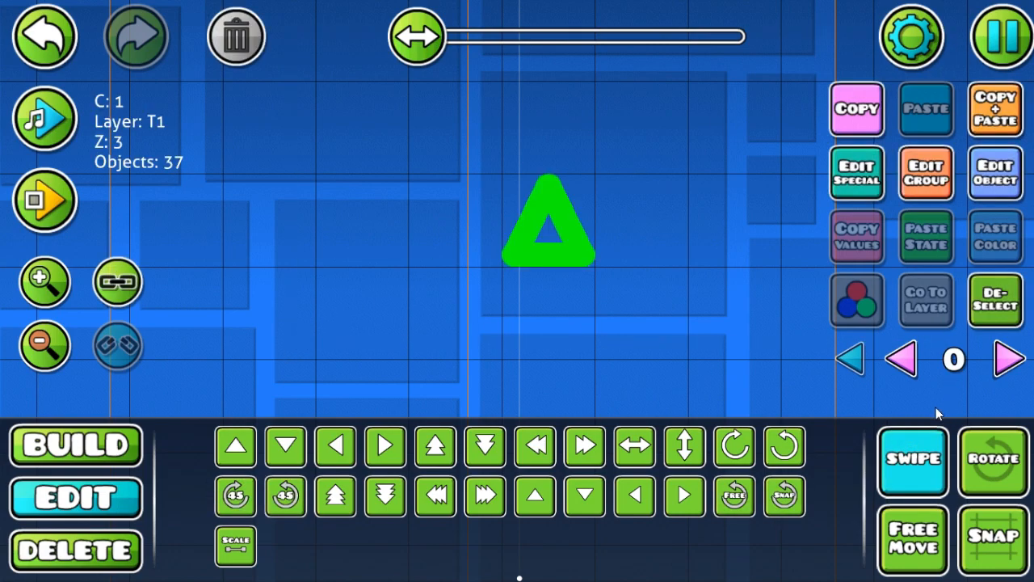
Step: Duplicate the outlined spike as a 0.50-scale copy placed beside the original
click(995, 109)
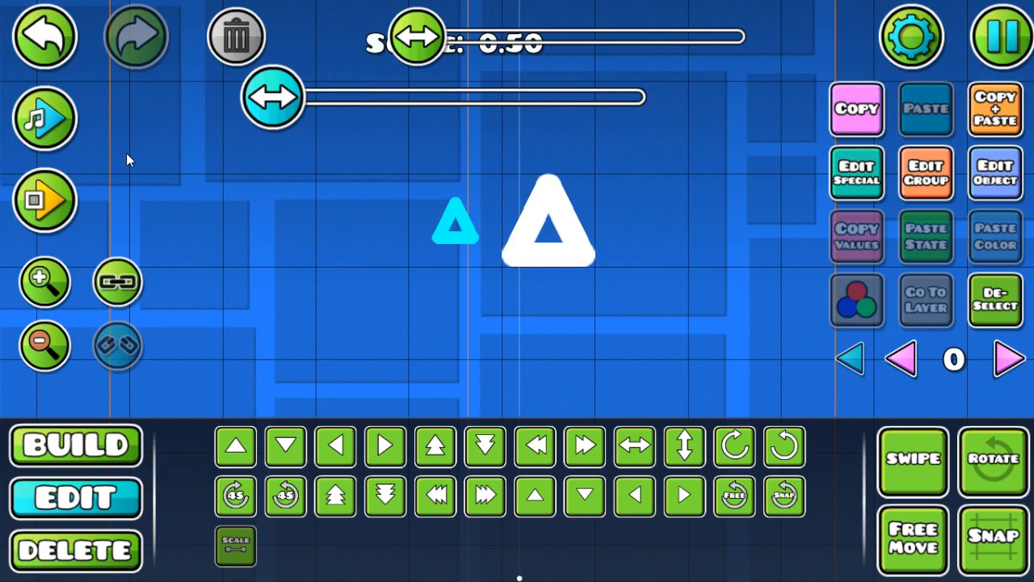
click(995, 299)
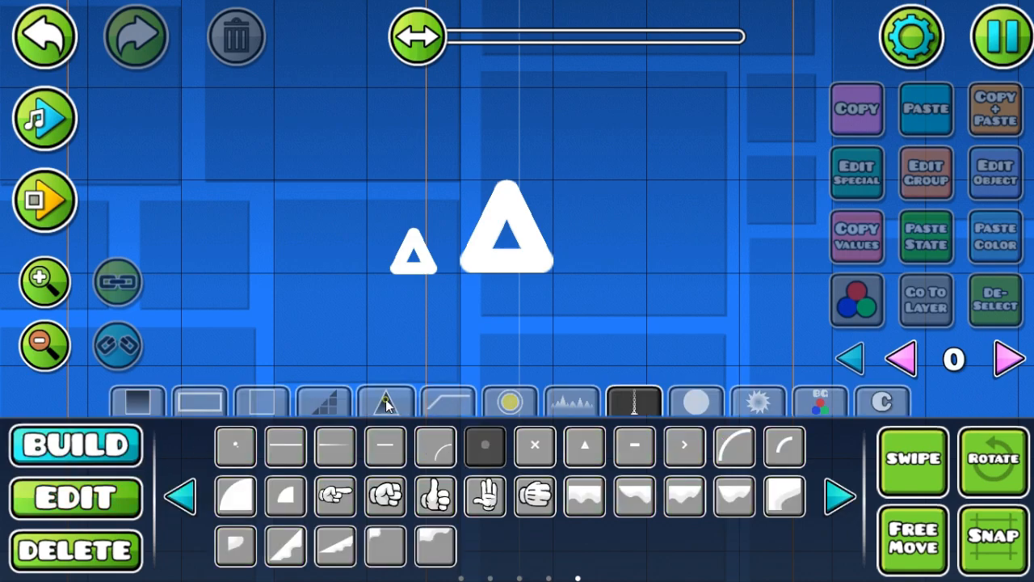
Step: Place a hitbox spike over the large outline and assign it group ID 1
click(414, 250)
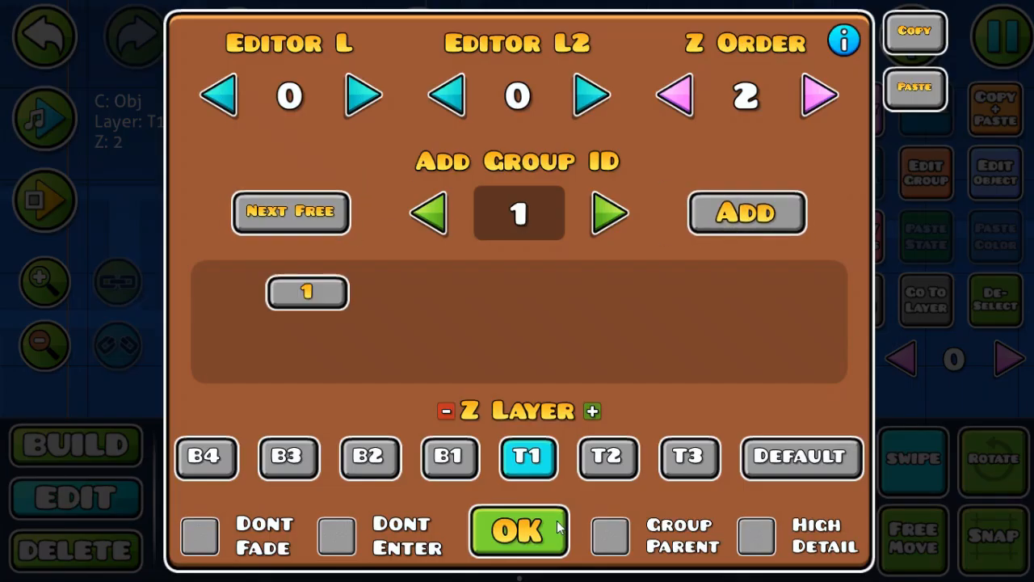
click(518, 530)
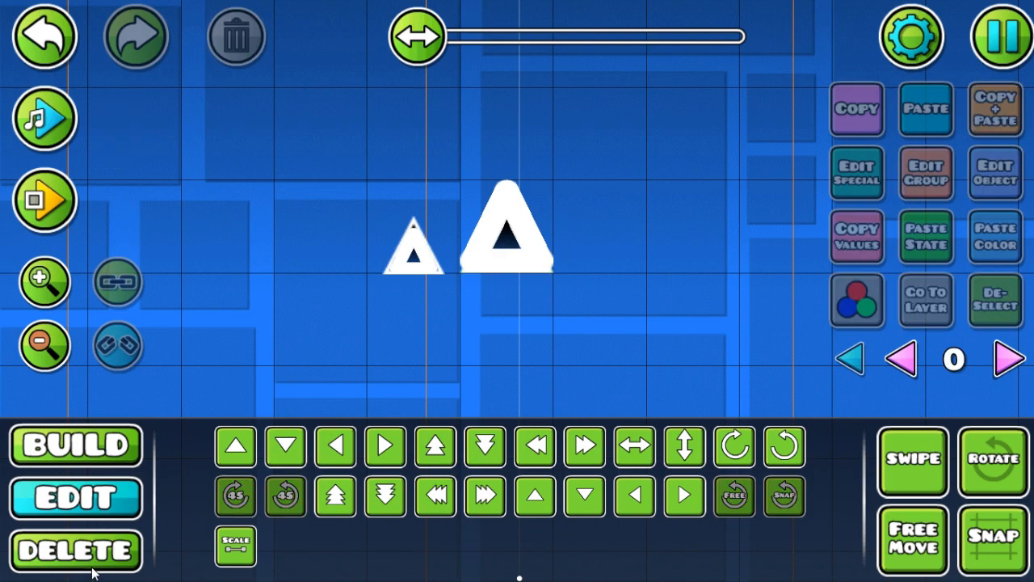
Step: Assign group ID 1 to the spike on the small outline as well
click(414, 242)
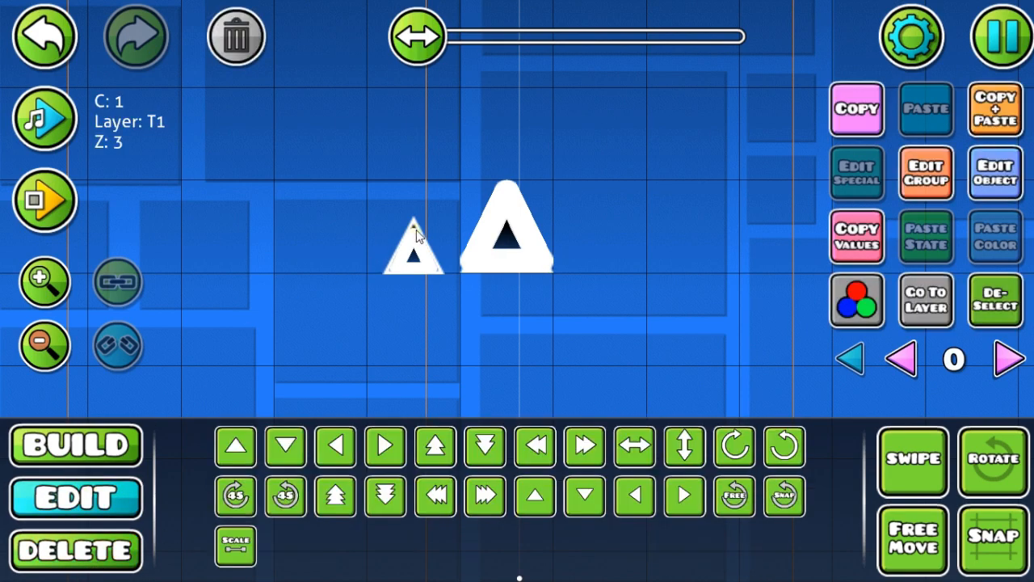
click(414, 245)
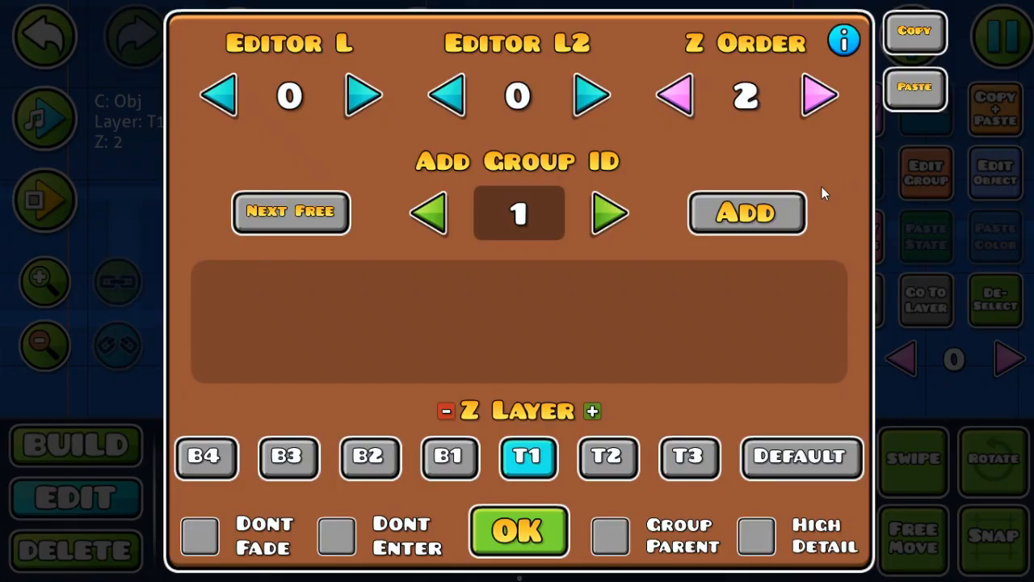
click(519, 532)
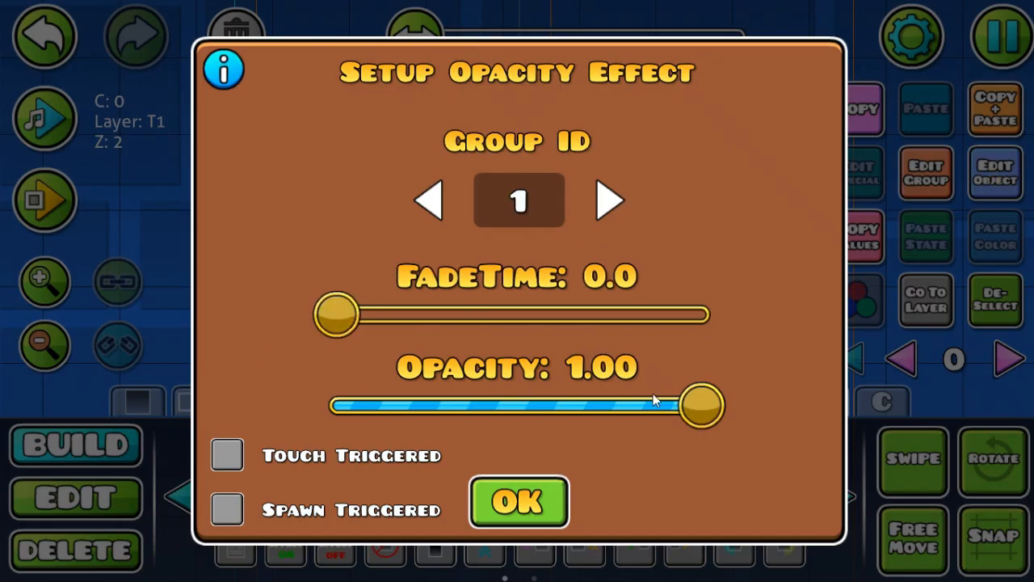
Step: Confirm the Alpha trigger targeting group 1 with zero fade time and full opacity
click(519, 501)
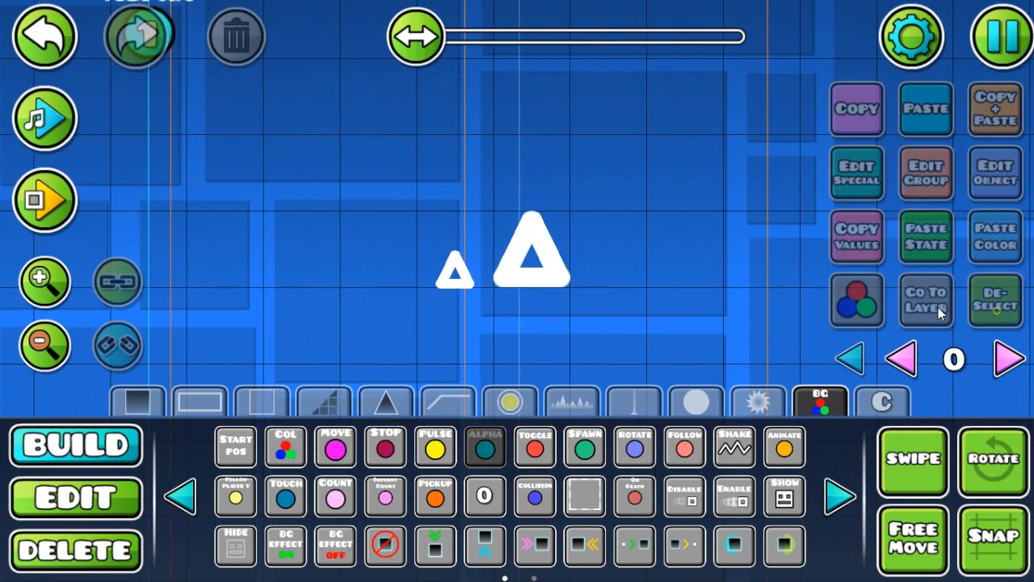